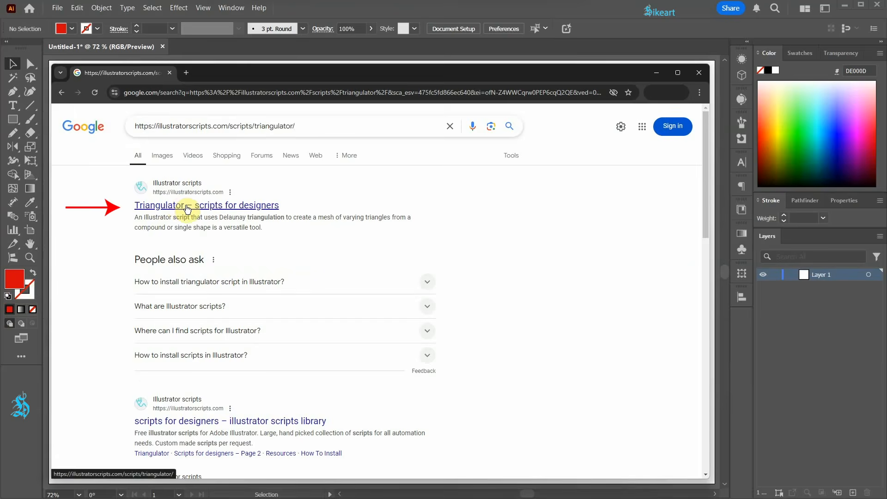
Step: Download the Triangulator script and read its Windows Scripts-folder installation guide
click(206, 206)
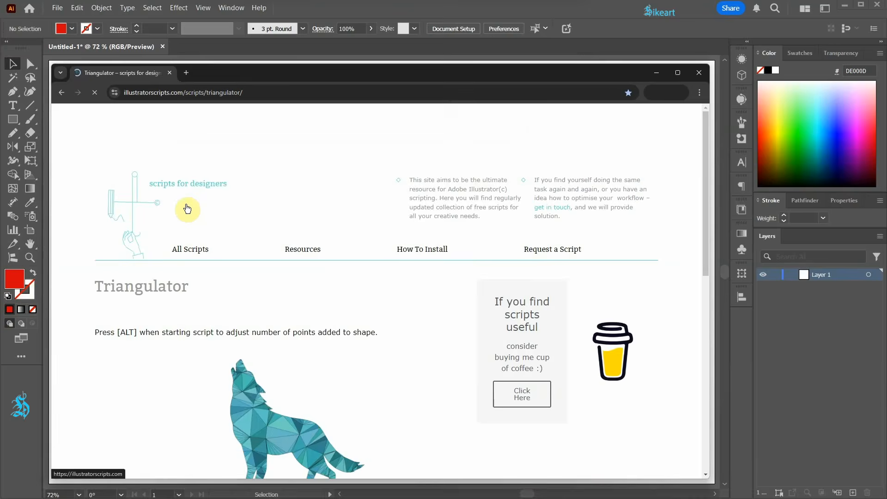
scroll(down, 3)
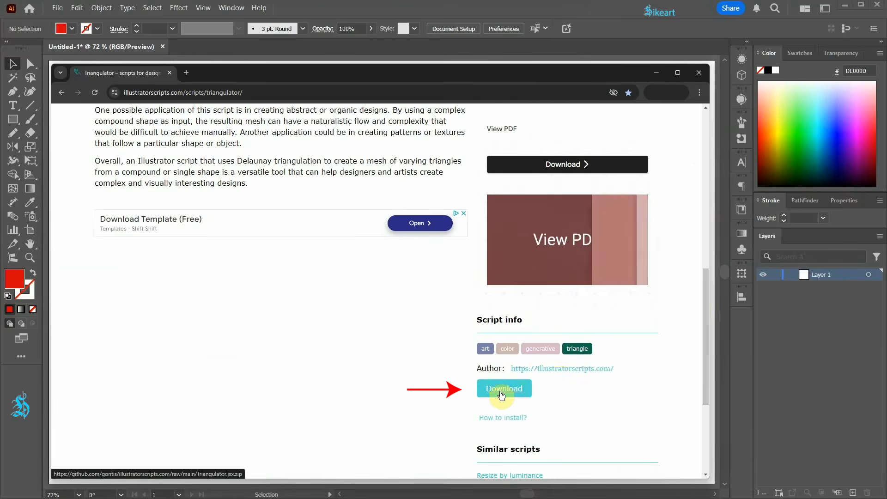
click(503, 389)
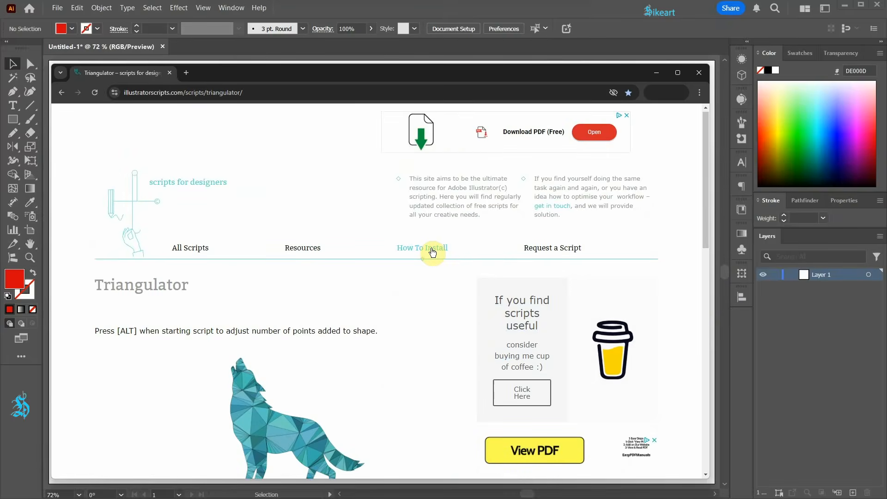
click(422, 248)
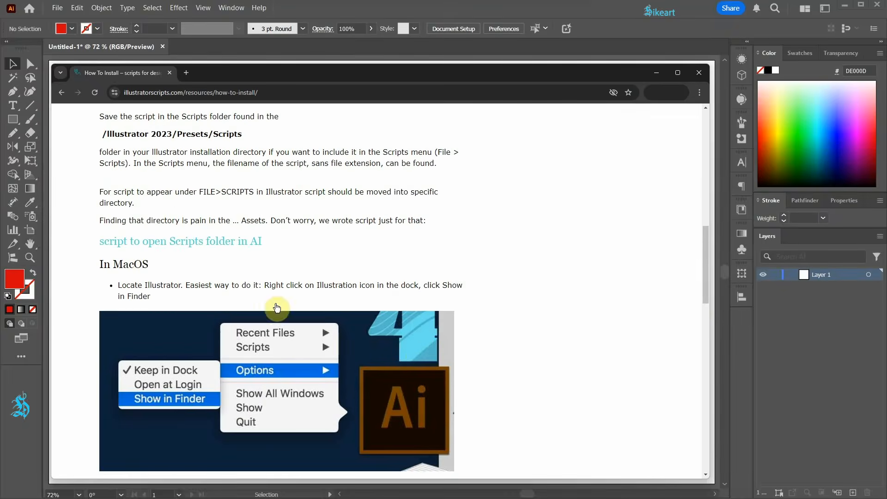
scroll(down, 3)
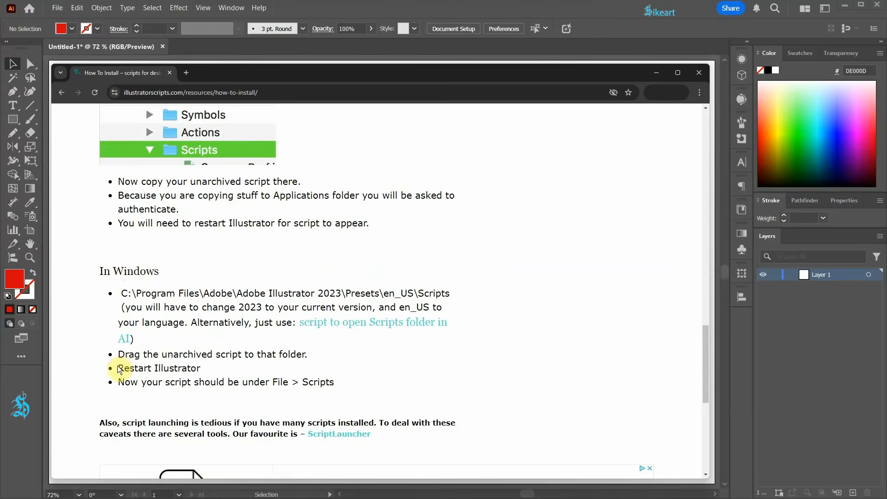
mouse_move(204, 374)
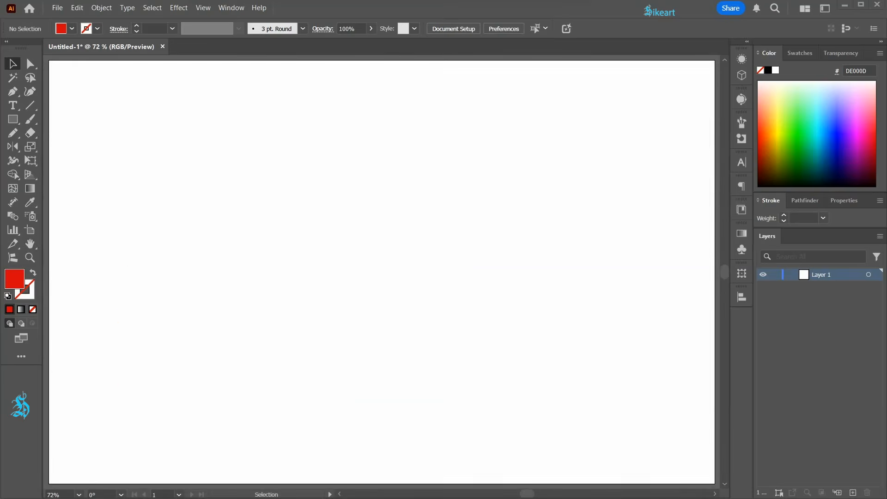
click(56, 8)
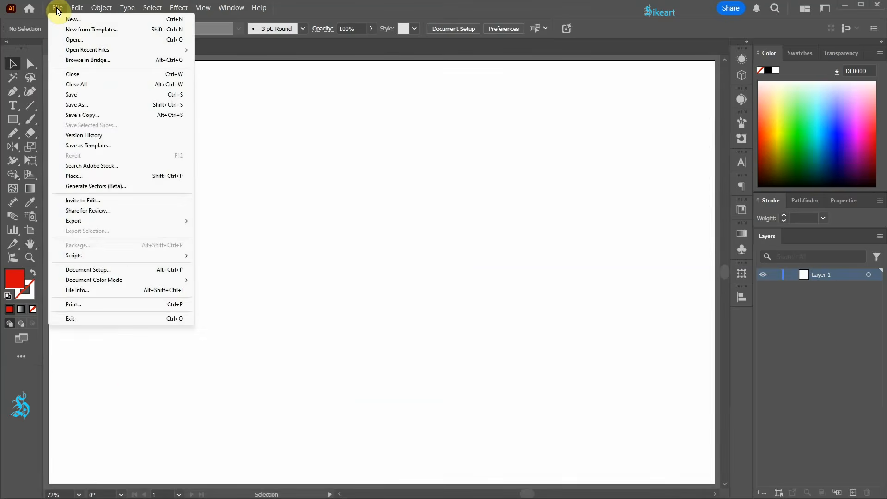
mouse_move(74, 255)
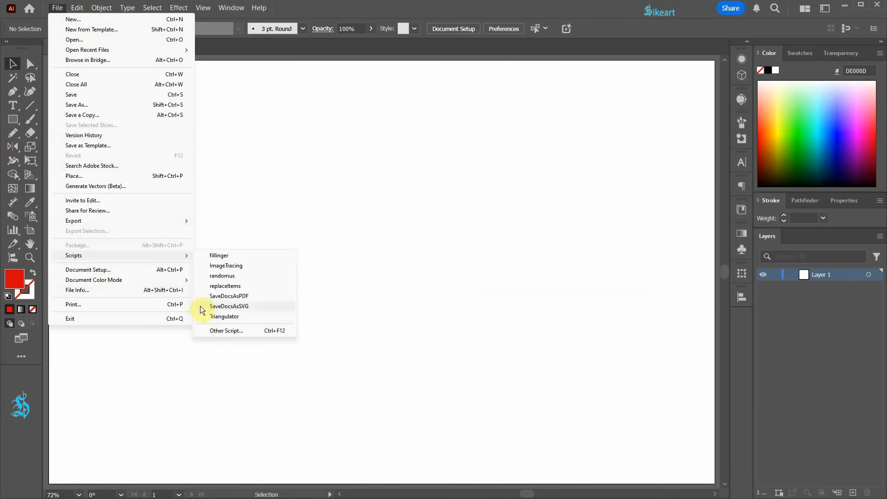
mouse_move(334, 324)
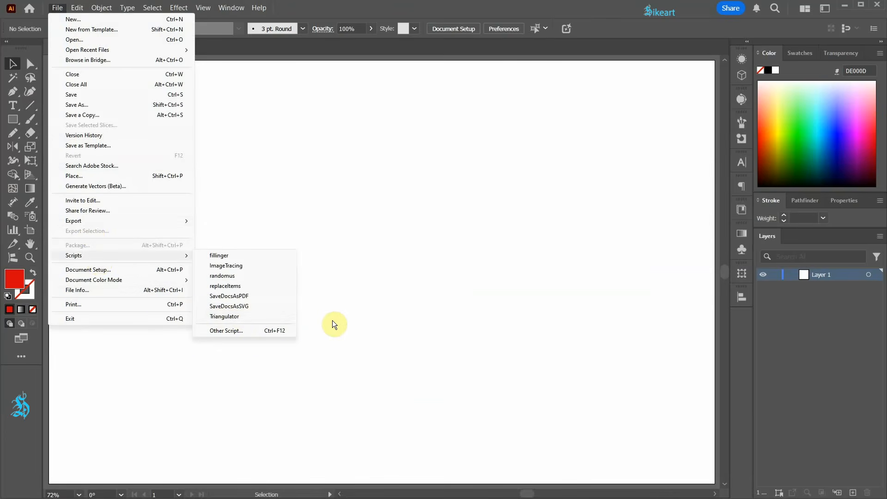
click(72, 18)
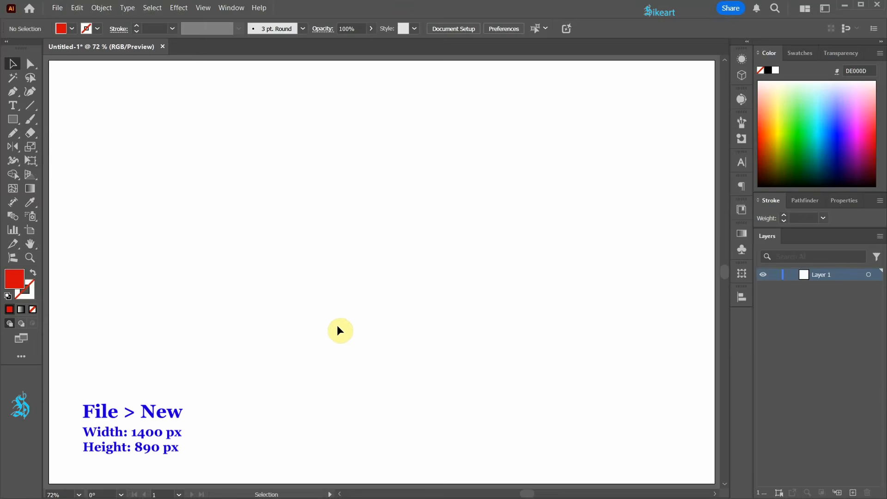
Step: Draw a tall red rectangle on the artboard and switch to Direct Selection
click(30, 63)
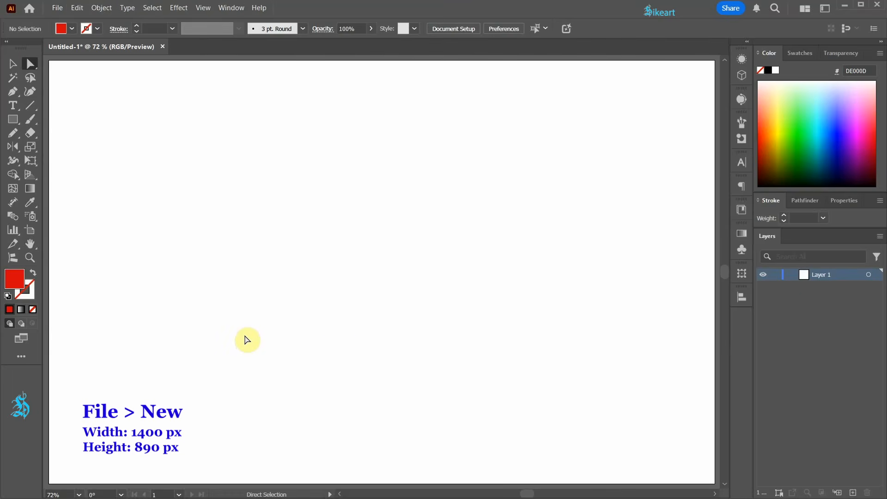
click(12, 118)
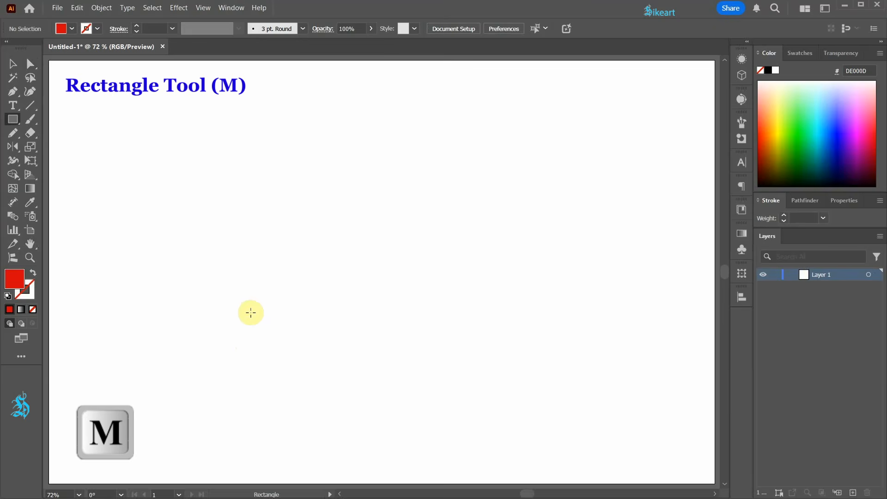
drag(250, 312, 401, 413)
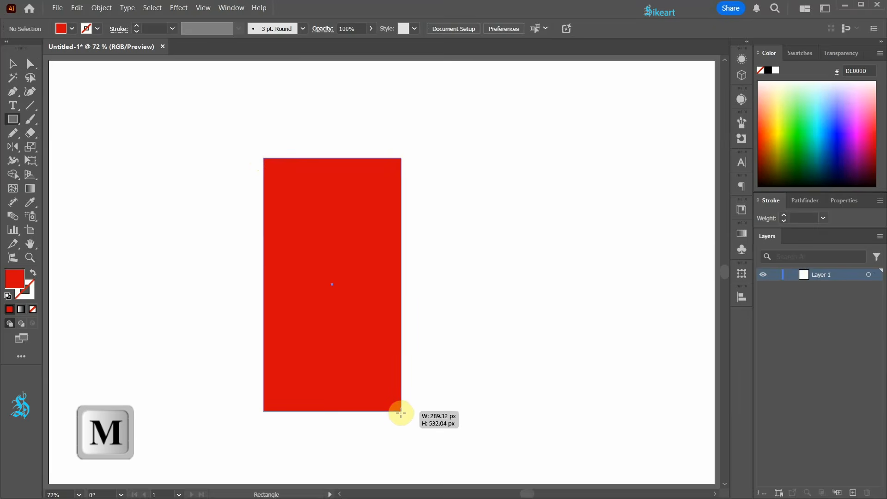
key(a)
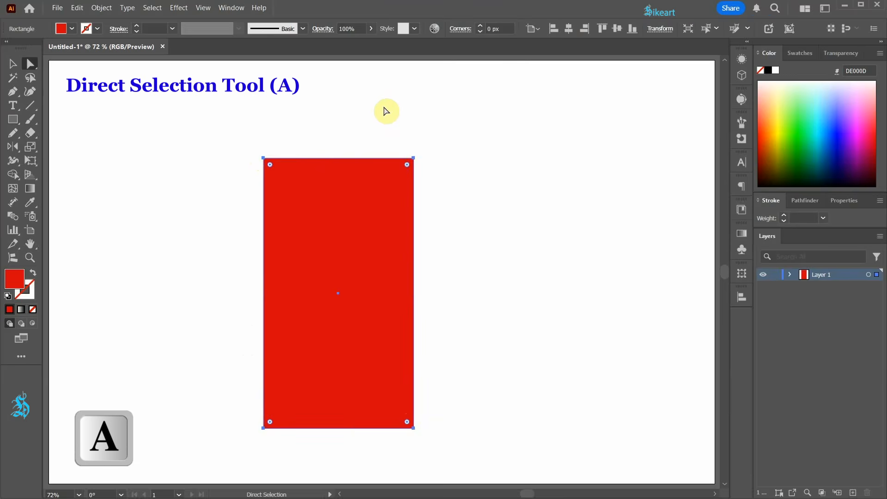
mouse_move(264, 140)
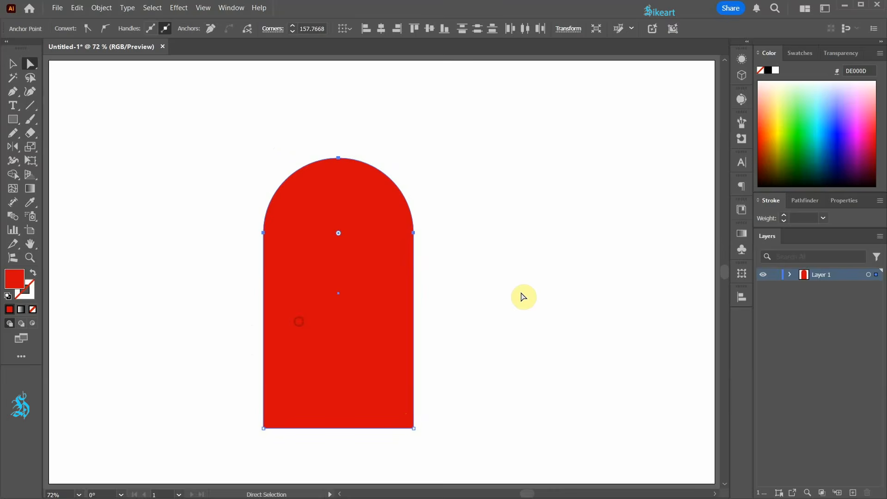
Step: Duplicate the rounded-top shape and align both copies to left and bottom edges
key(ctrl+c)
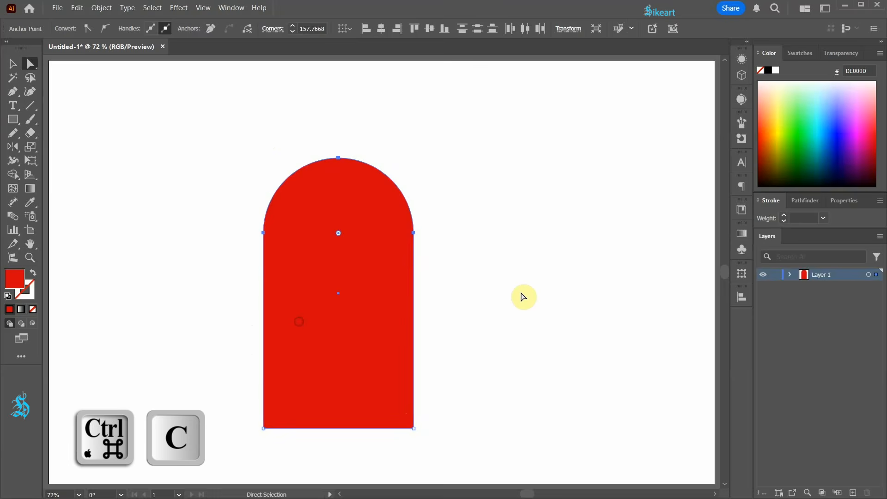
key(ctrl+c)
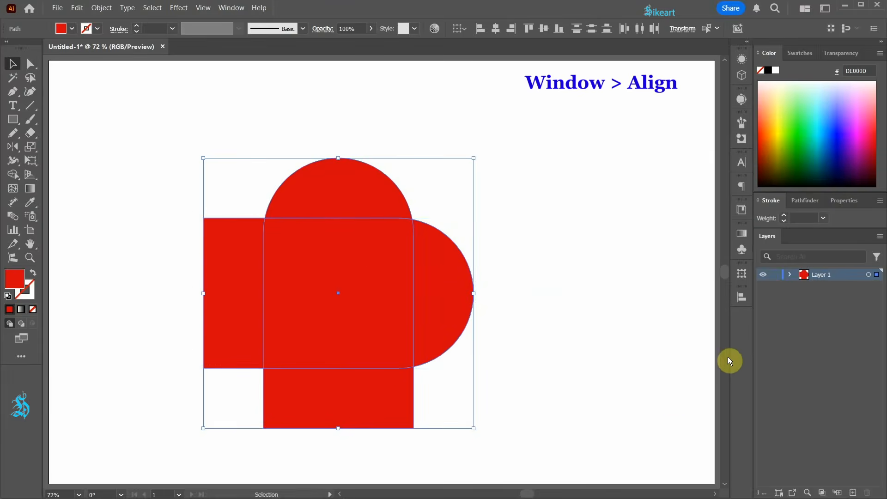
click(741, 296)
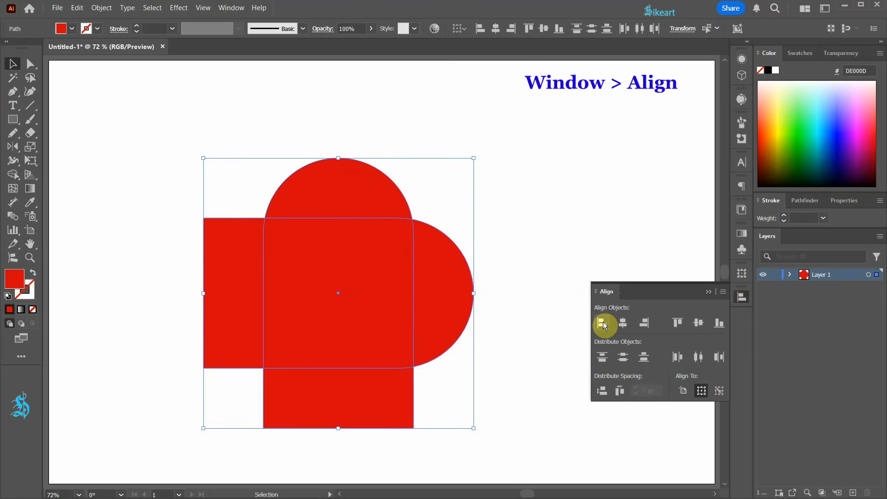
click(603, 323)
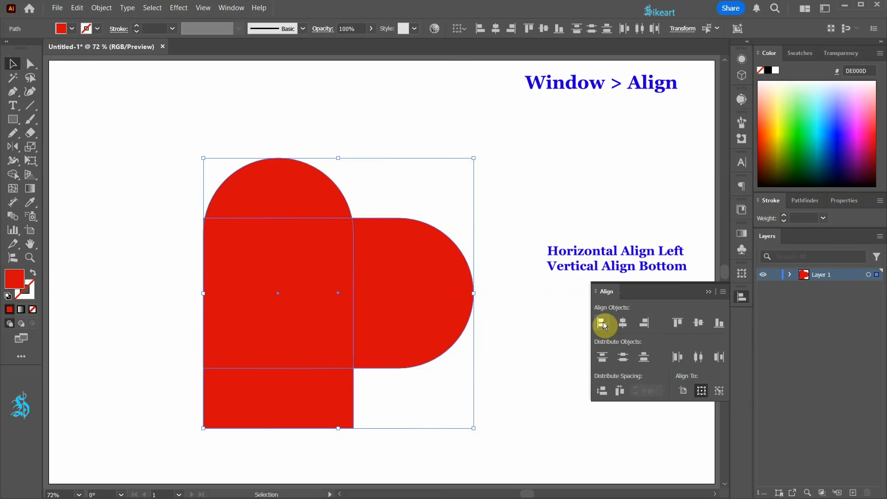
click(601, 323)
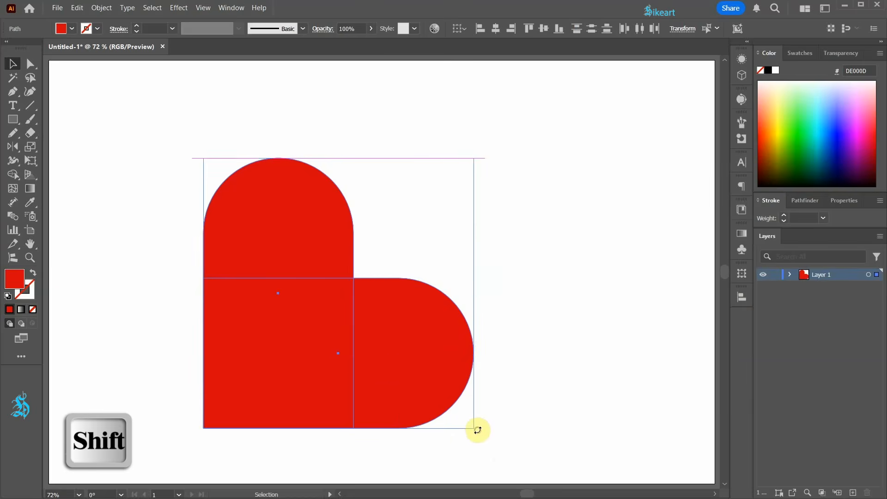
Step: Rotate the shapes 45°, merge them with Pathfinder Unite, and scale the heart up
drag(478, 430, 449, 340)
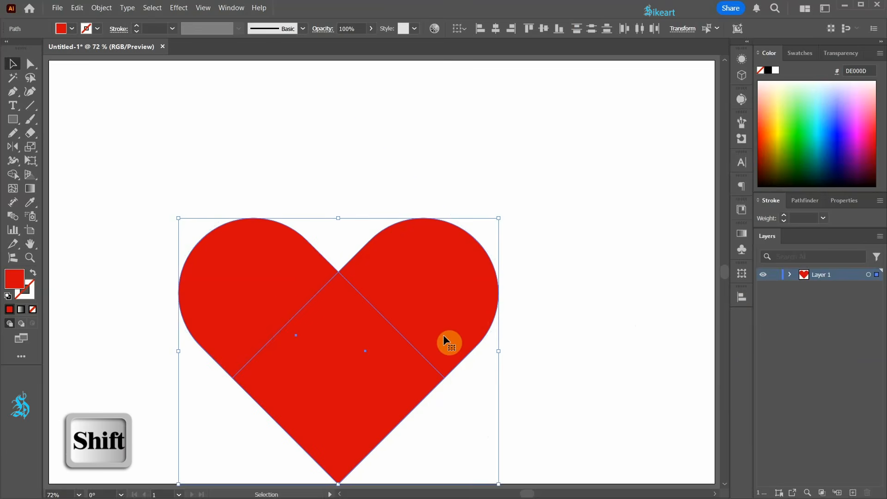
click(804, 199)
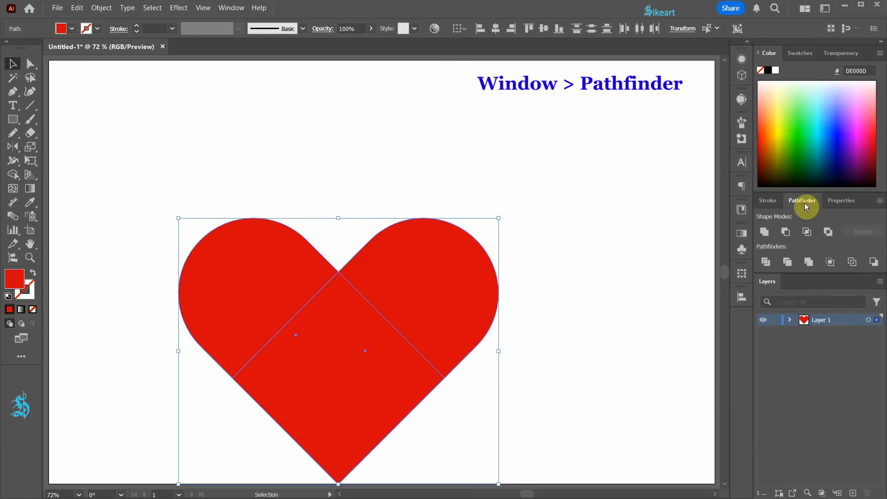
click(764, 231)
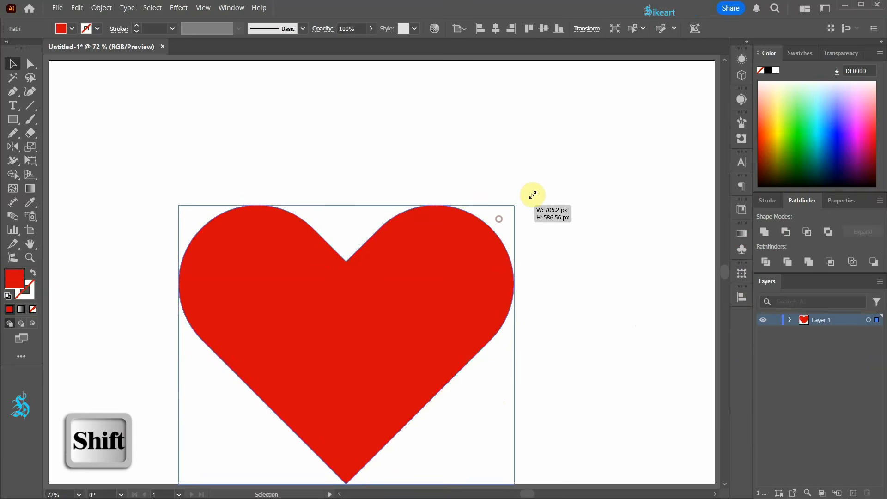
click(741, 295)
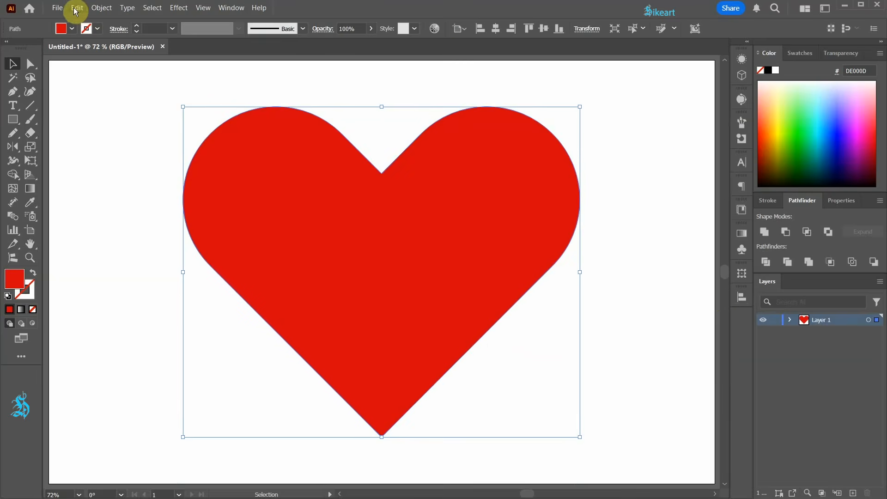
Step: Apply File > Scripts > Triangulator to the selected heart
click(57, 7)
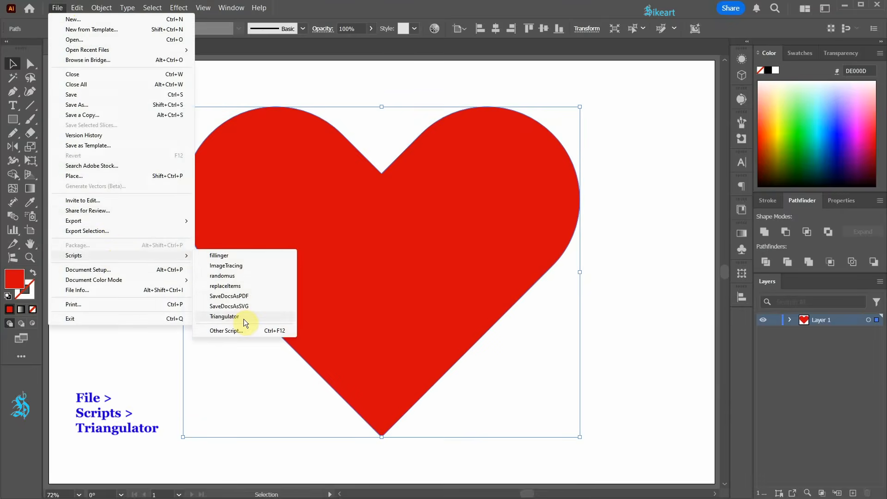
click(224, 316)
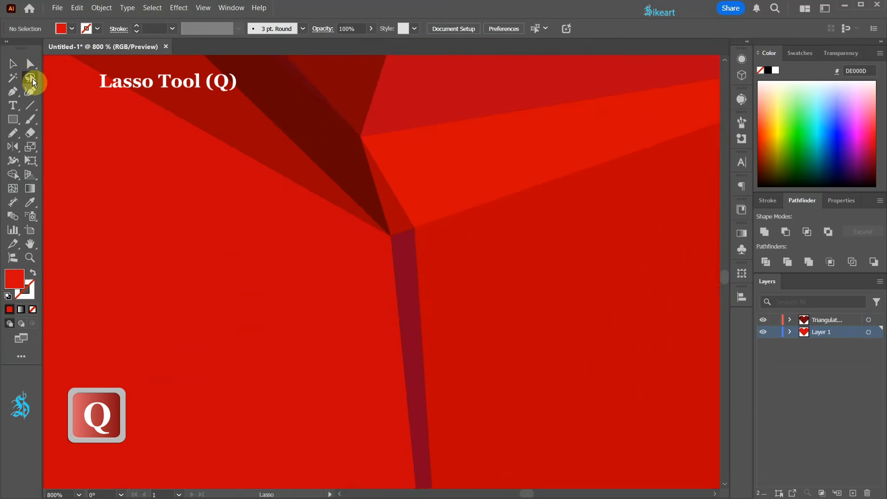
mouse_move(388, 224)
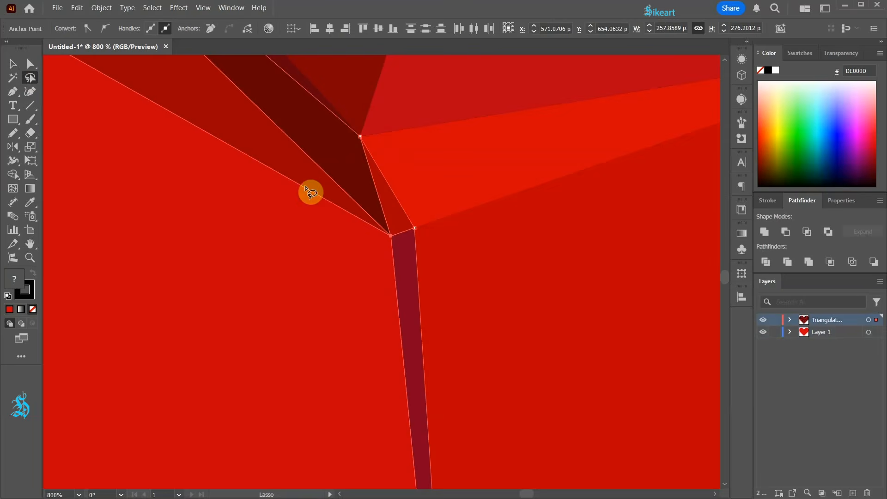
Step: Drag a shared mesh vertex down and left with the Direct Selection tool
click(13, 63)
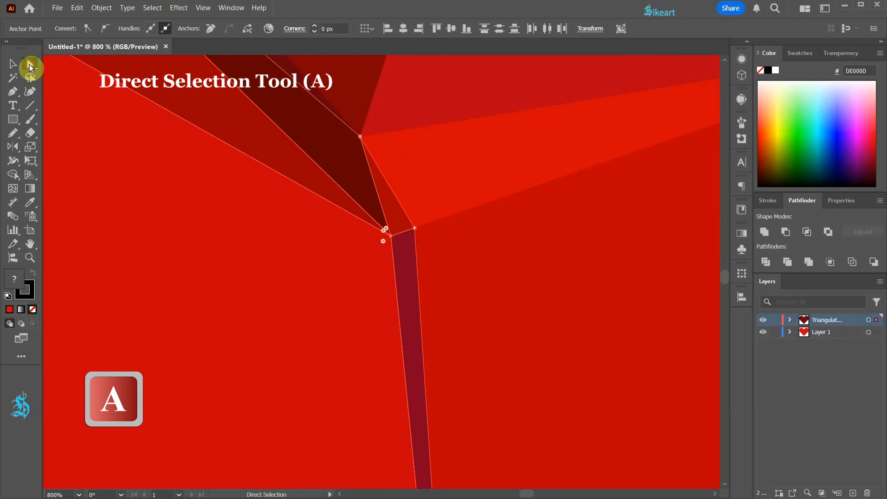
mouse_move(393, 242)
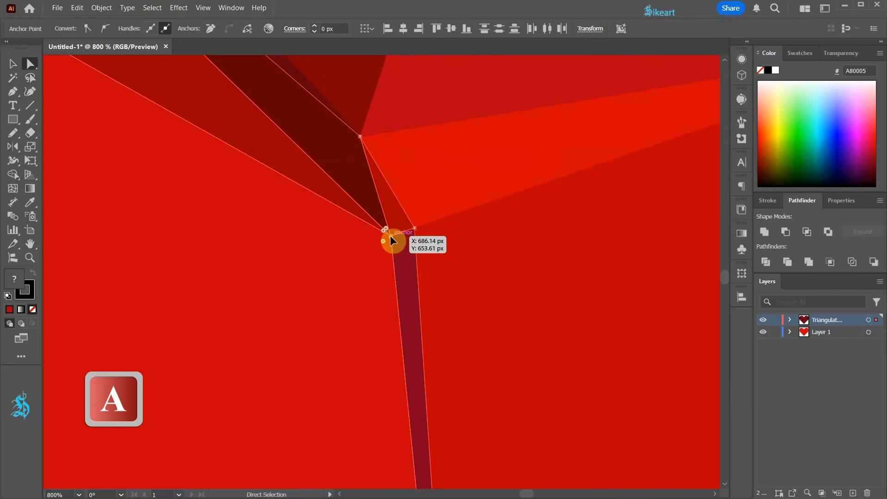
drag(390, 232, 242, 443)
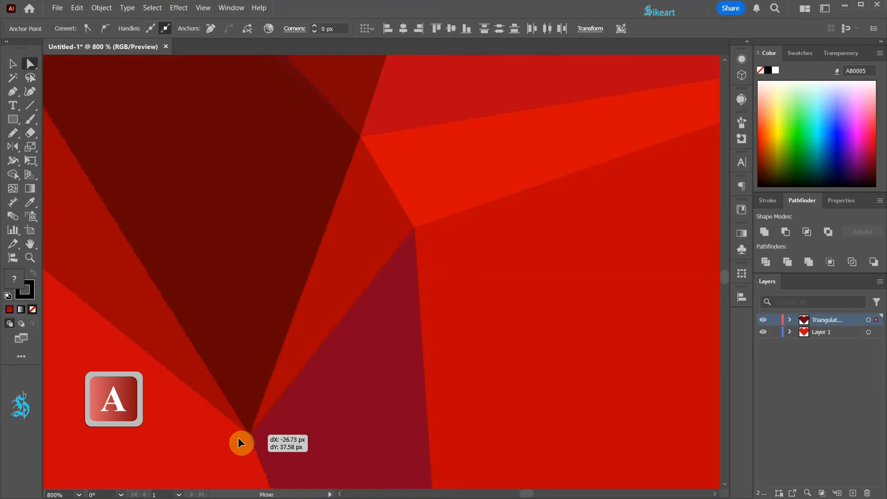